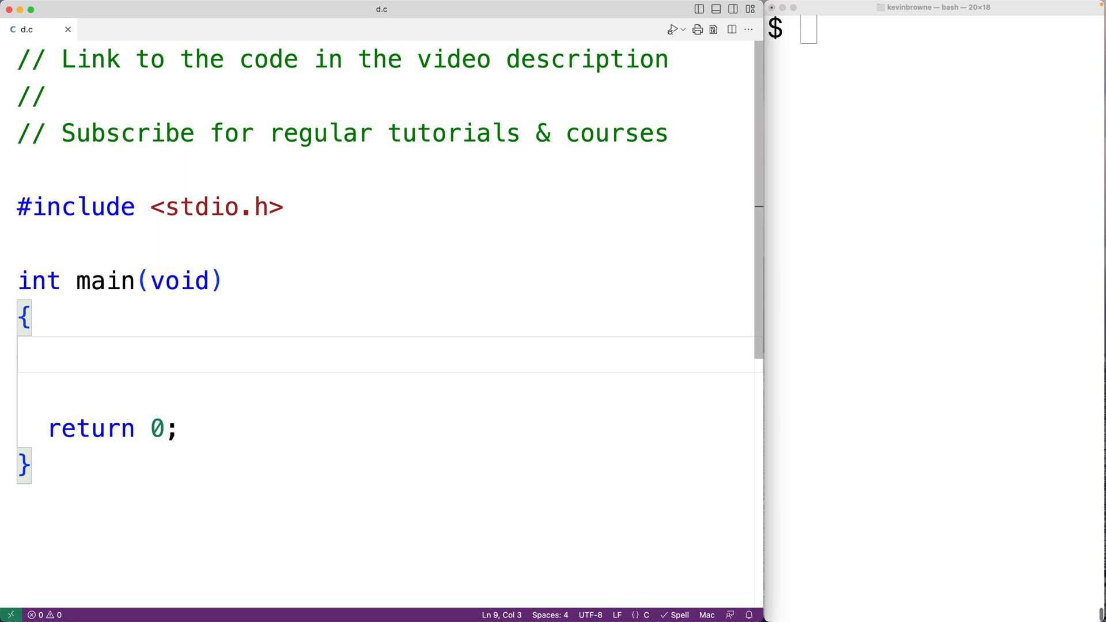
- Add the comment lines // stdin, // stdout and // stderr inside main's body
text(// s)
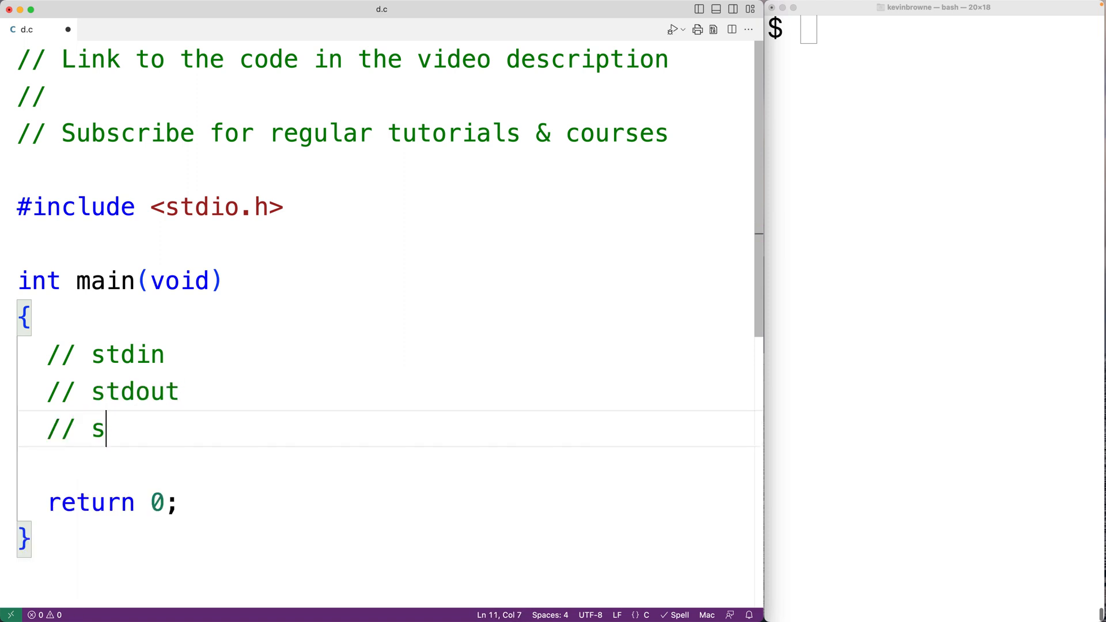
text(tderr)
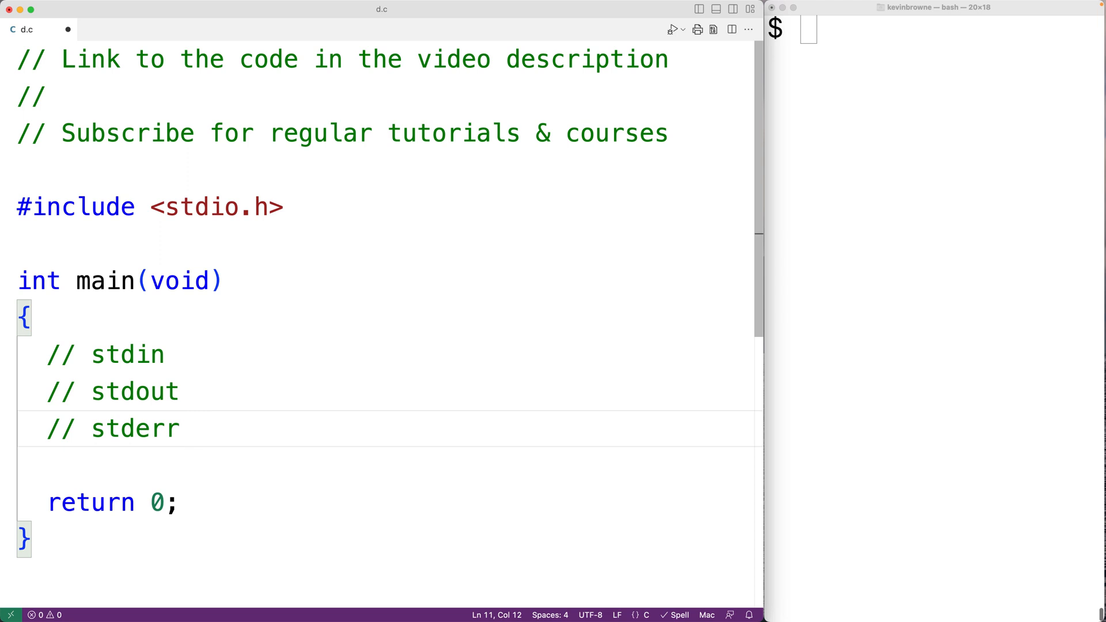
mouse_move(194, 431)
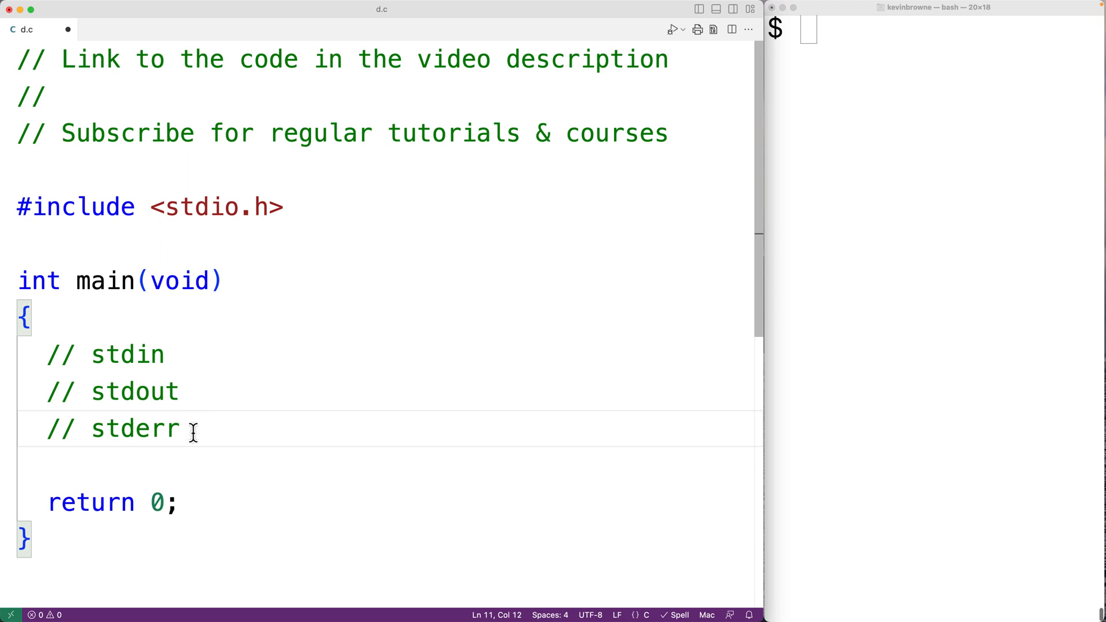
mouse_move(128, 356)
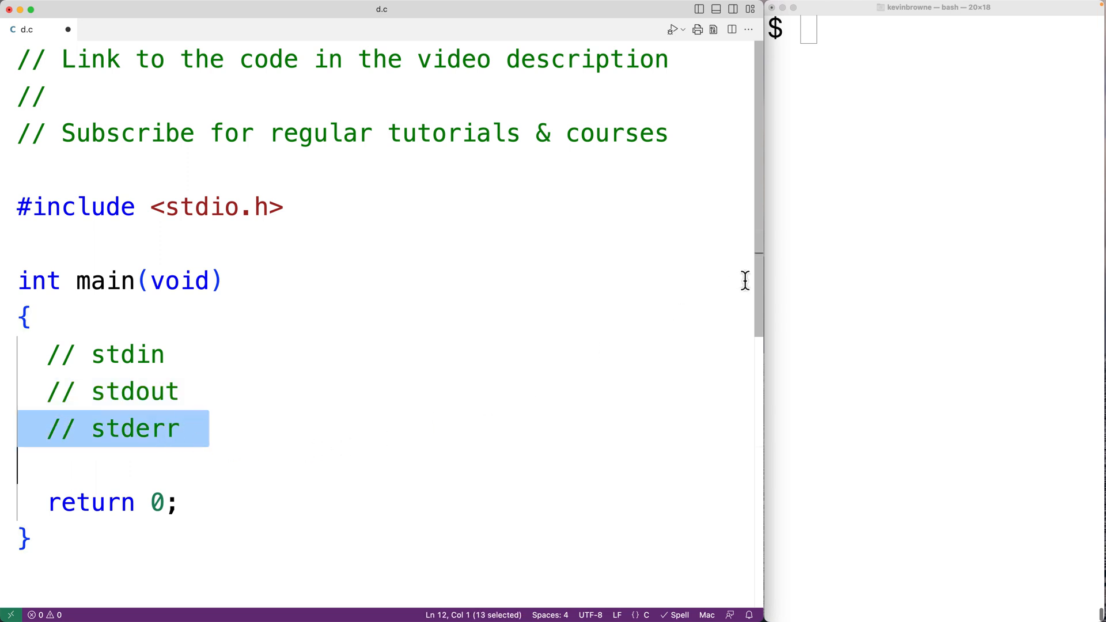
- Replace the comments with printf("Some ouput\n"); then save and compile with gcc
click(933, 8)
text(printf("Som)
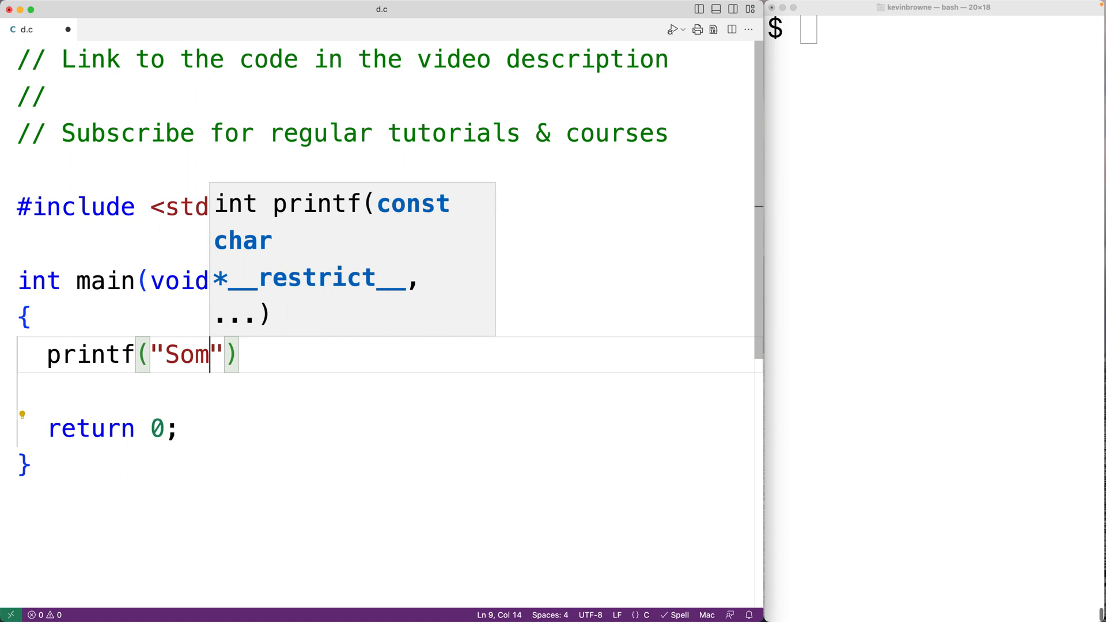
text(e ouput\n)
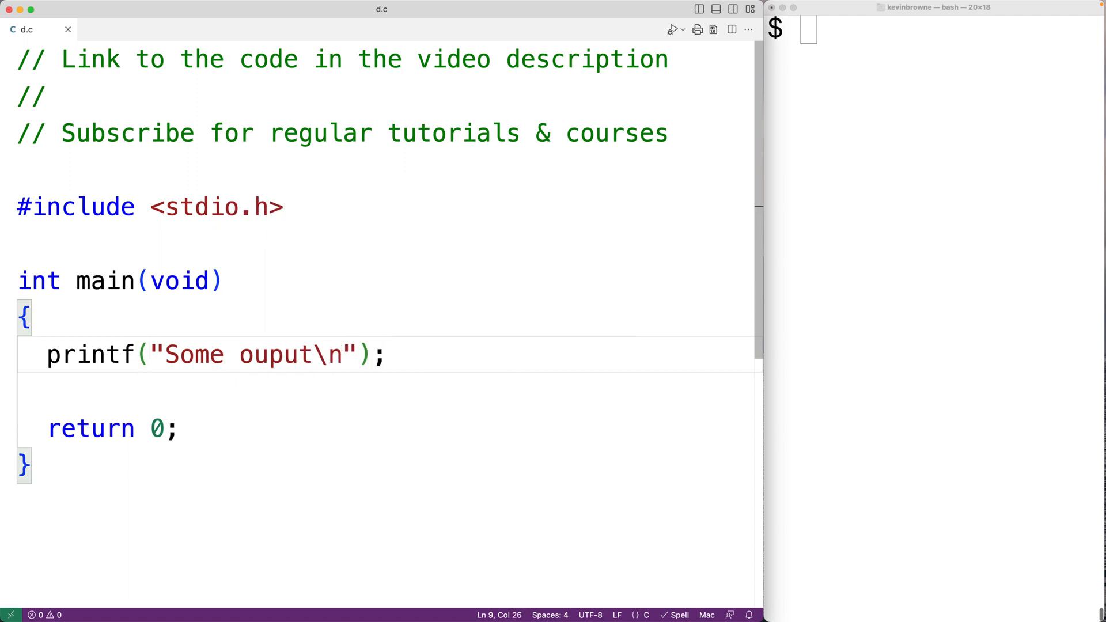
text(gcc -o d d.c)
text(./d)
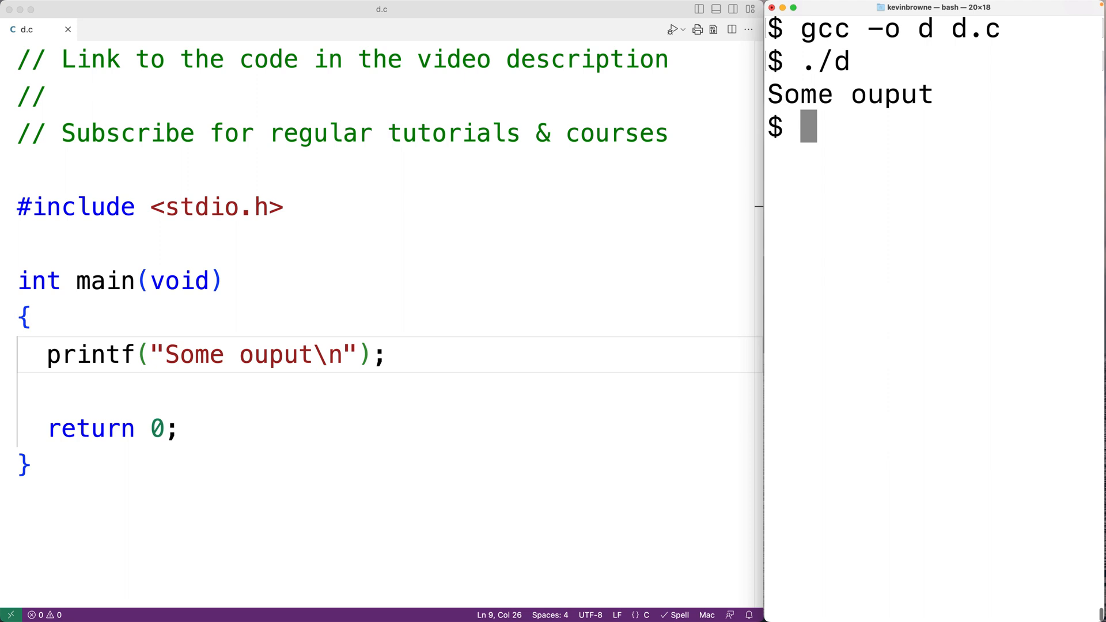
mouse_move(440, 361)
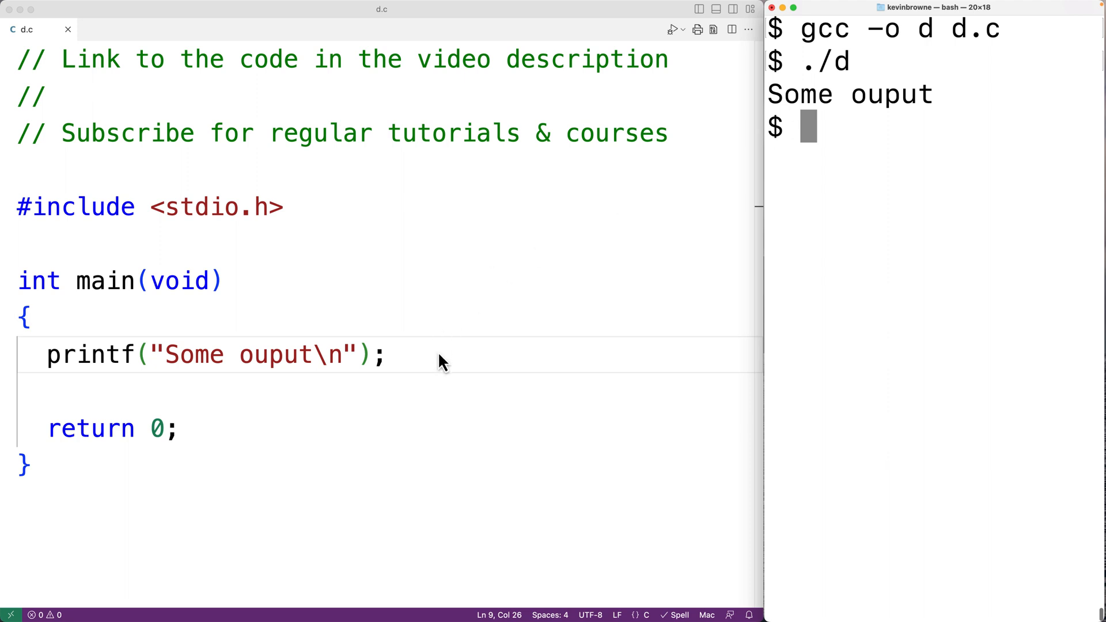
- Add fprintf(stderr, "Error code: %d\n", 415); below printf and rerun ./d
text(f)
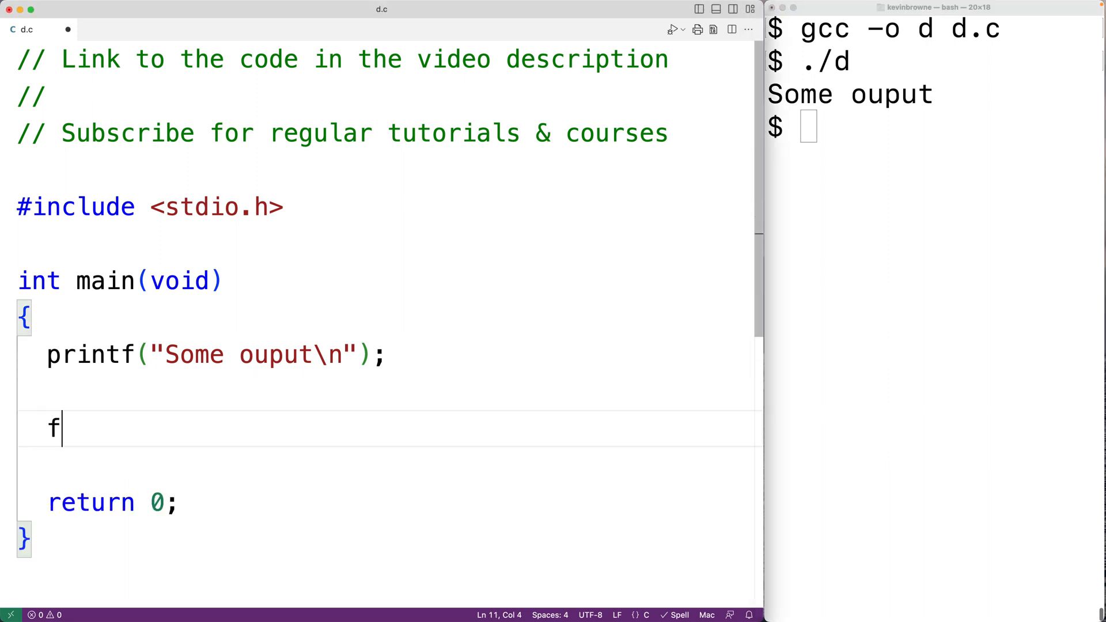
text(printf()
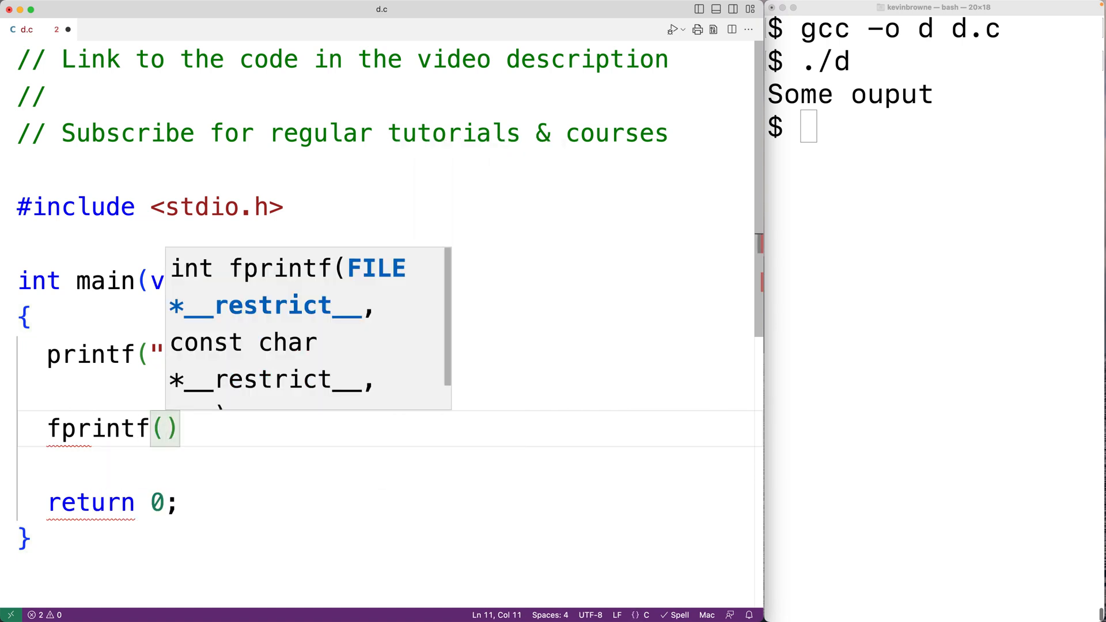
text(s)
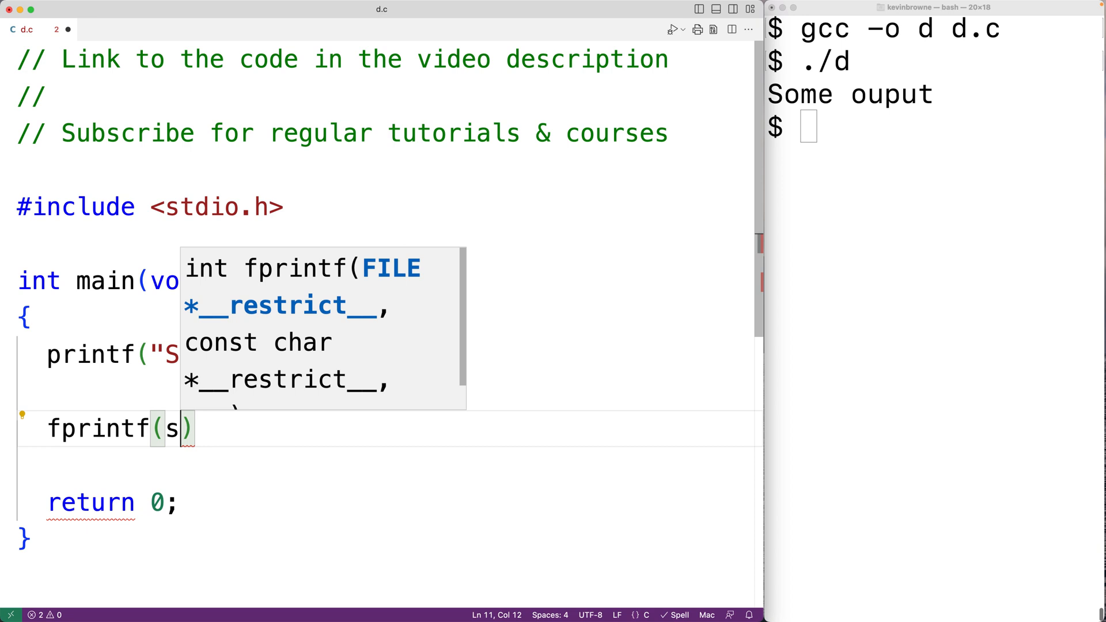
text(terr)
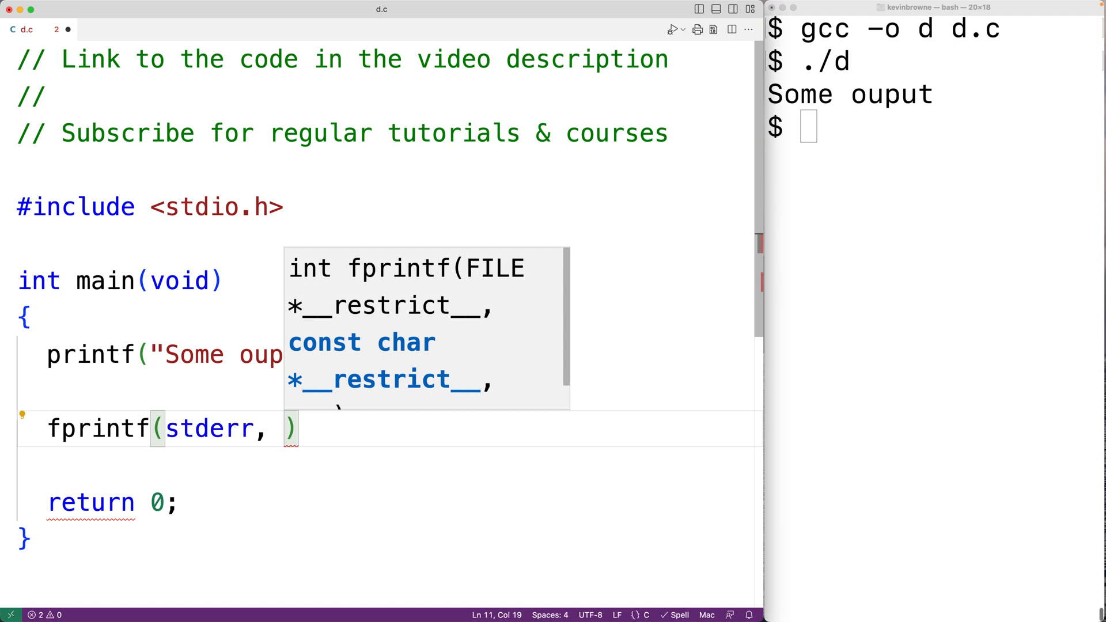
text(")
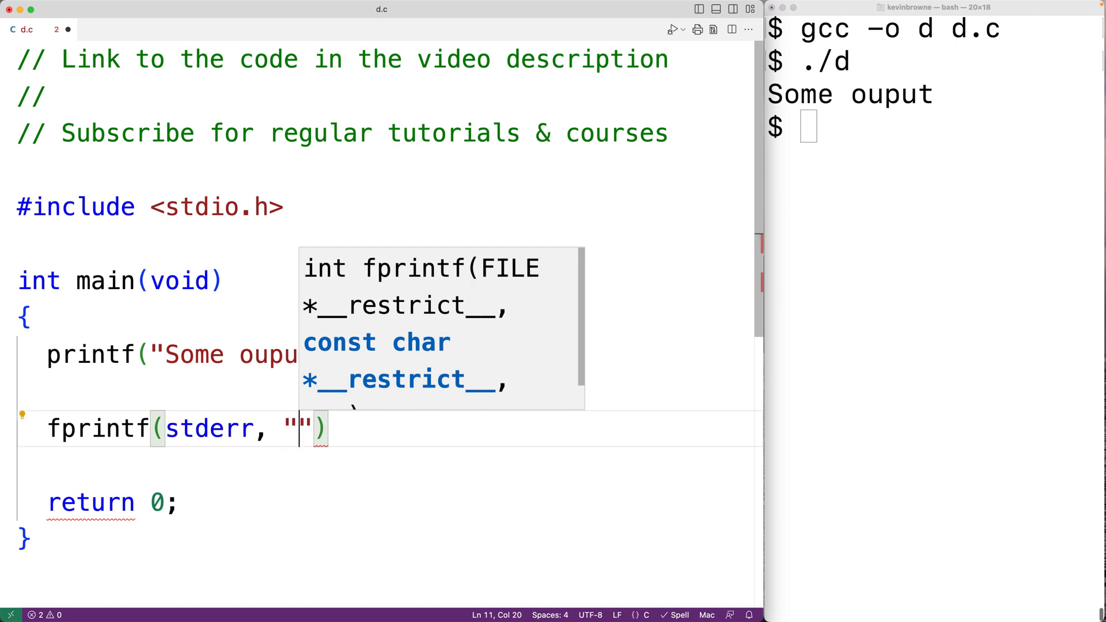
text(Error code: %)
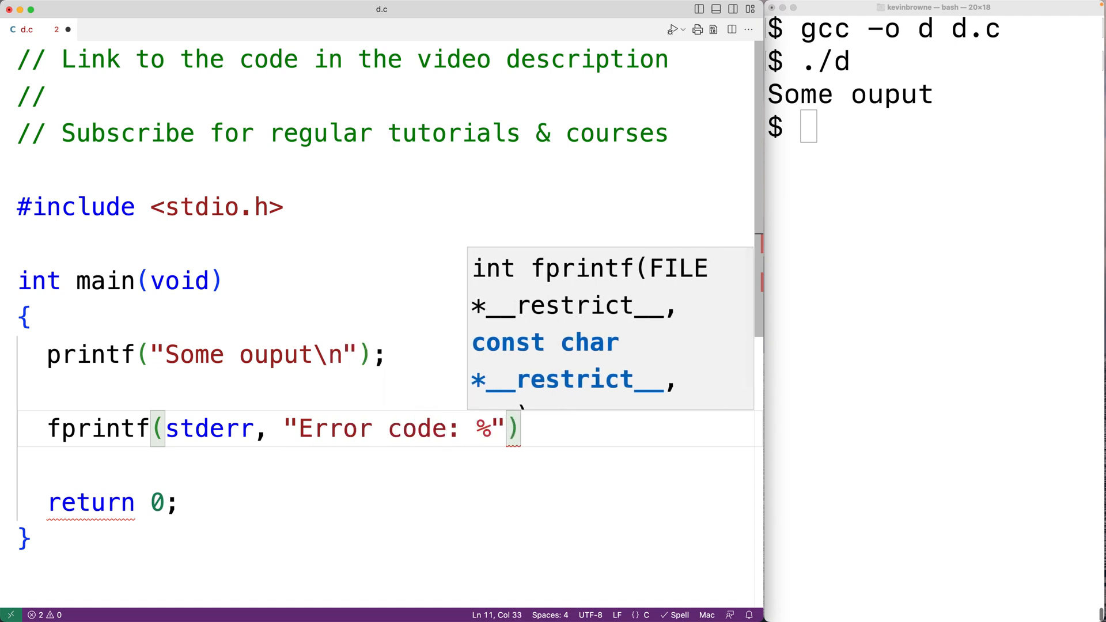
text(d)
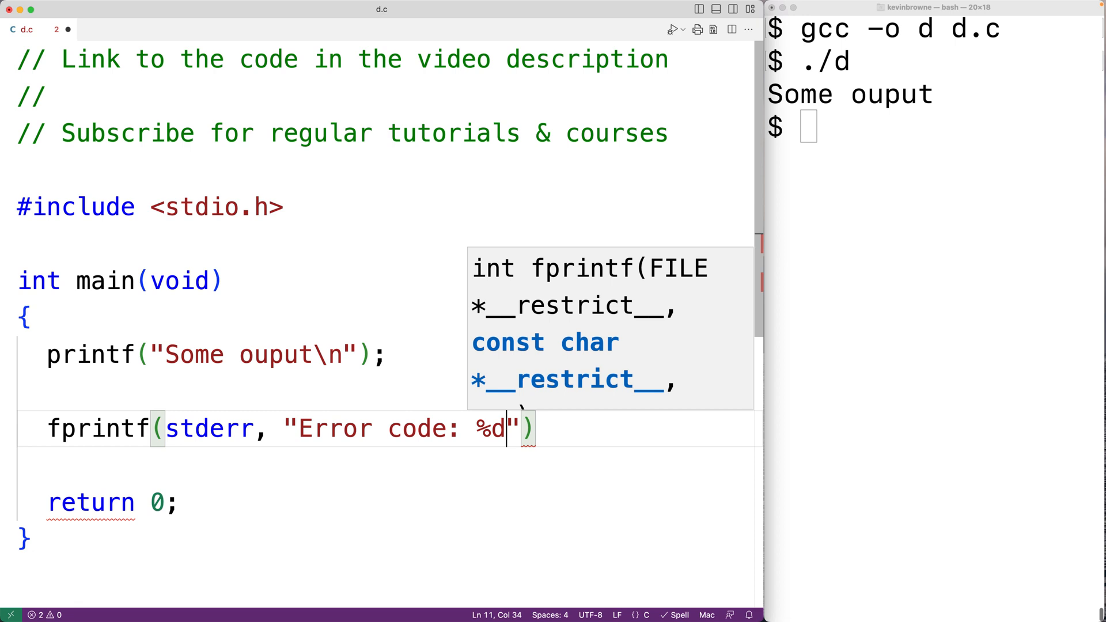
text(\m)
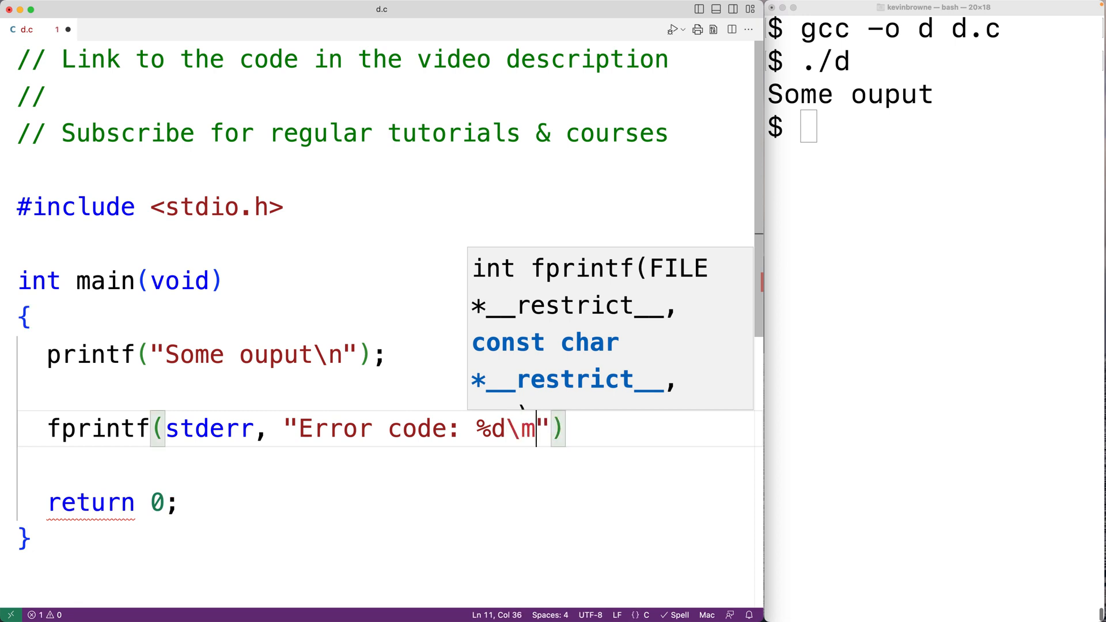
key(Backspace)
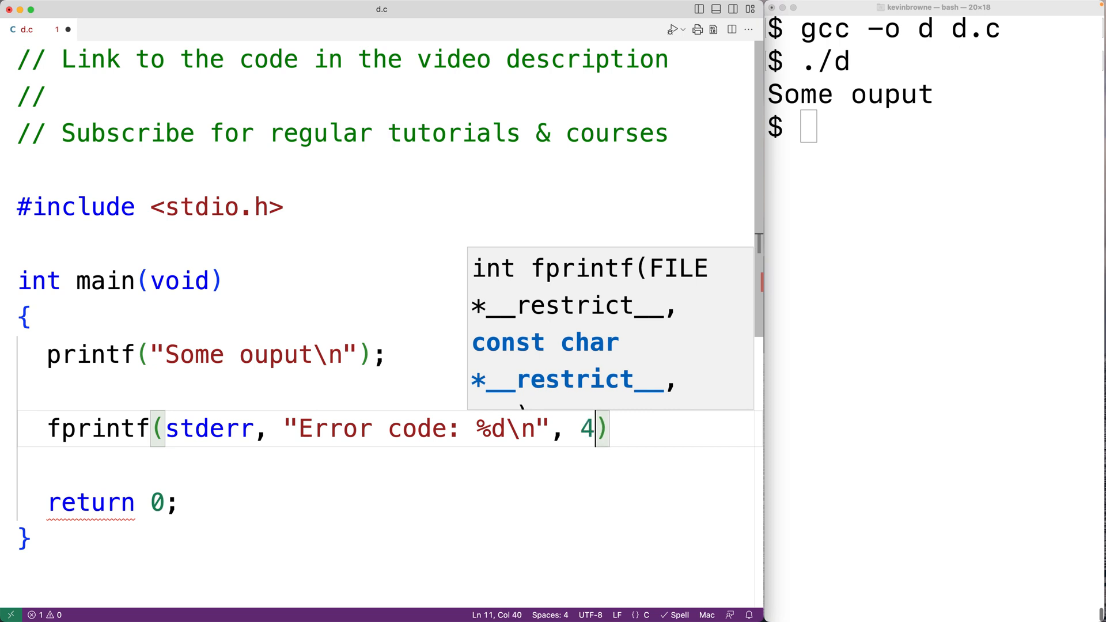
text(15;)
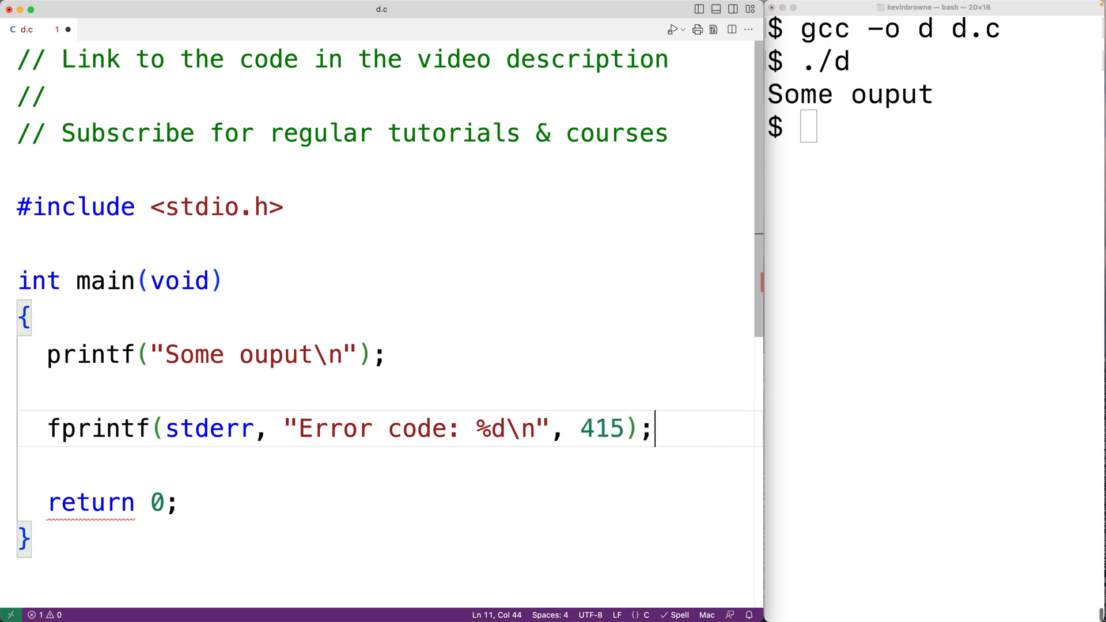
text(./d)
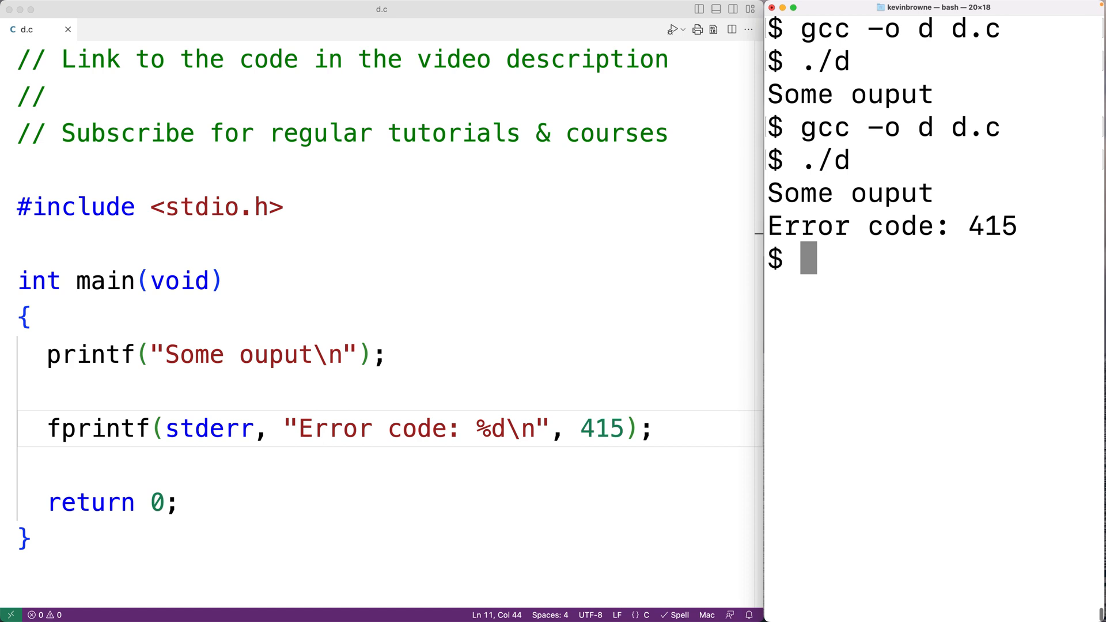
- Run ./d > output.txt so only Error code: 415 appears, then start cat output.txt
text(./)
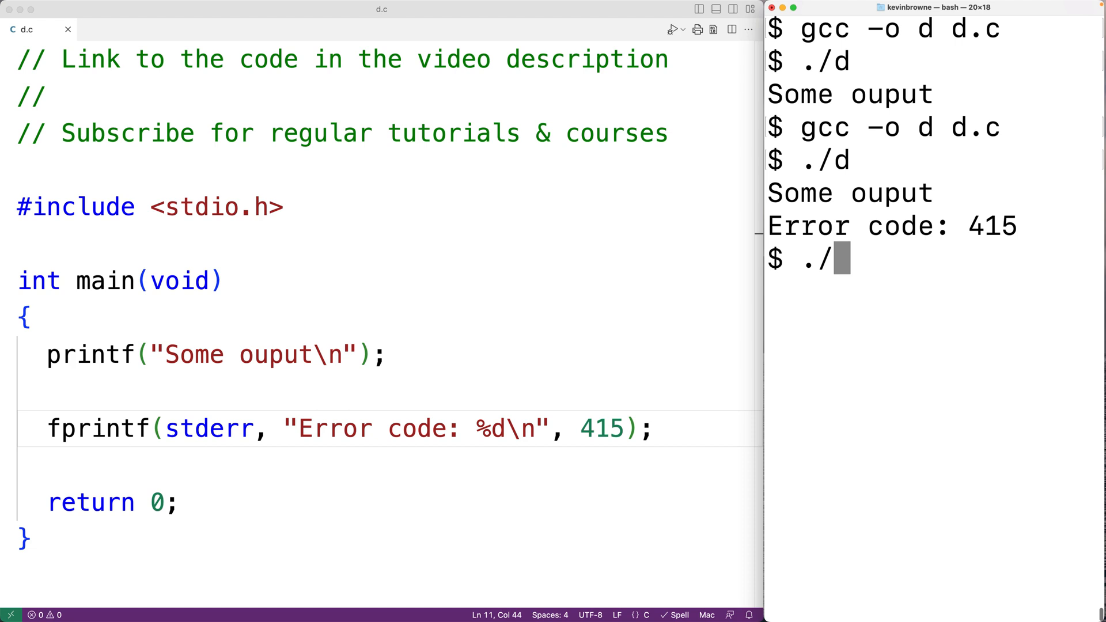
text(d)
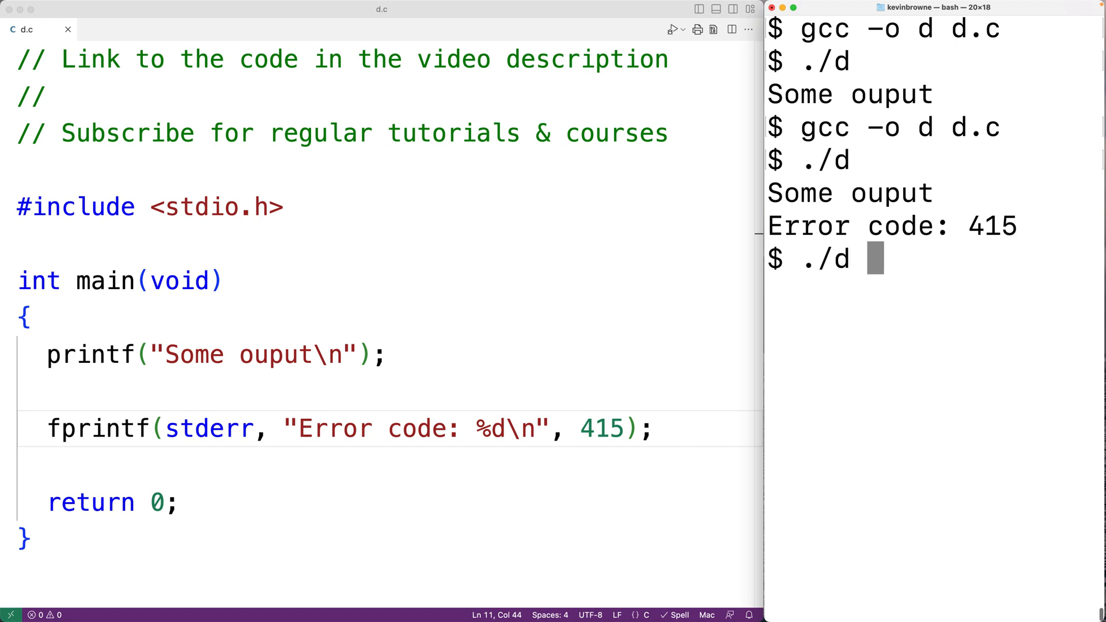
text(> outpu)
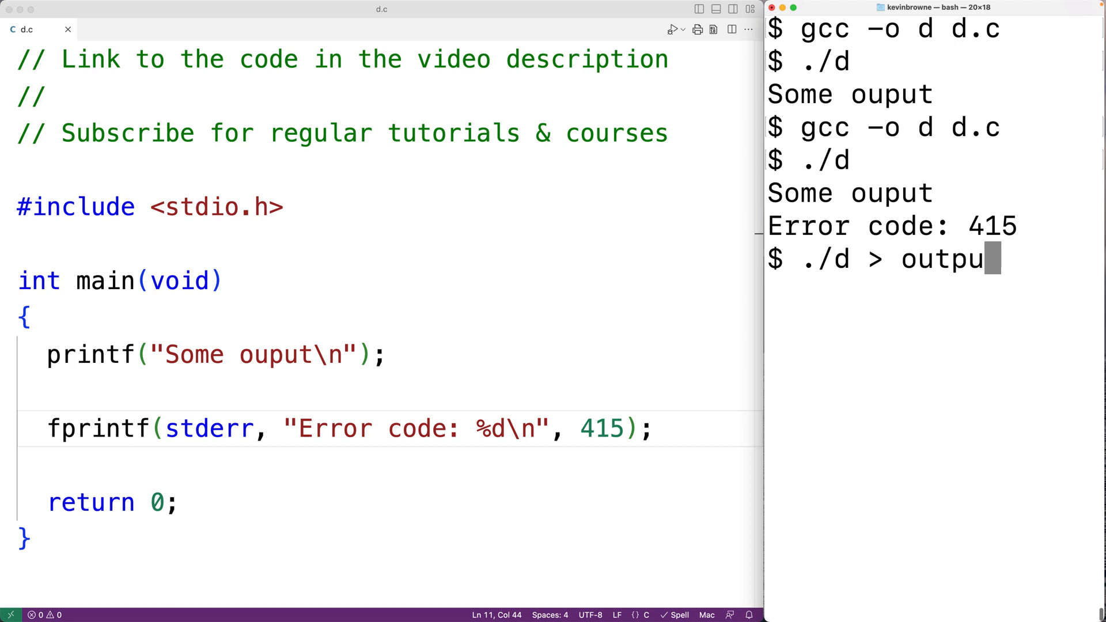
text(t.txt)
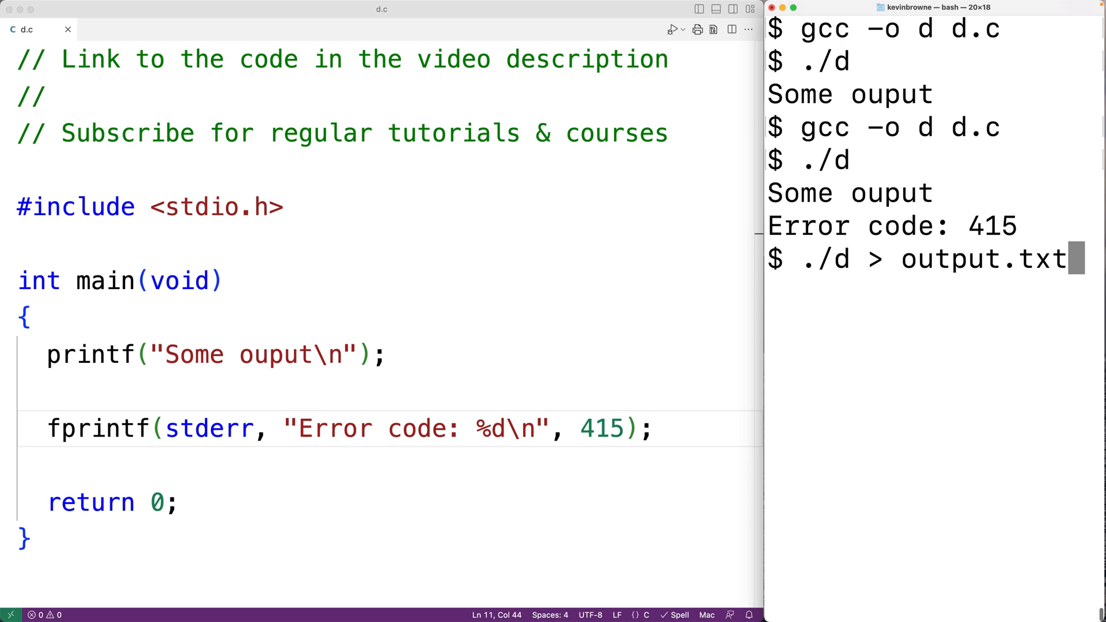
key(Return)
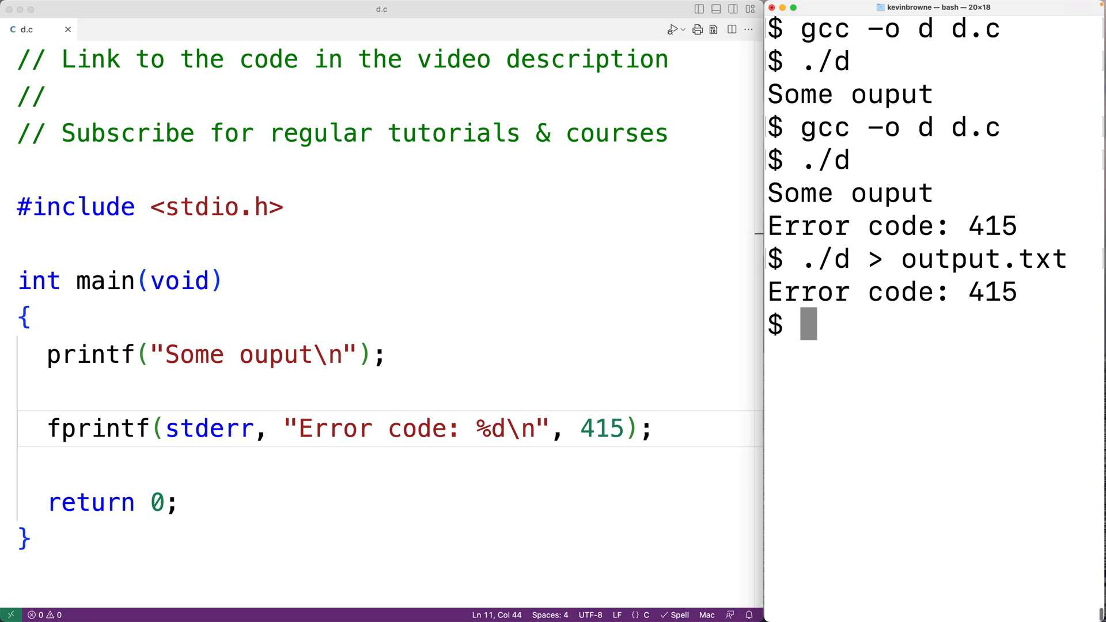
text(c)
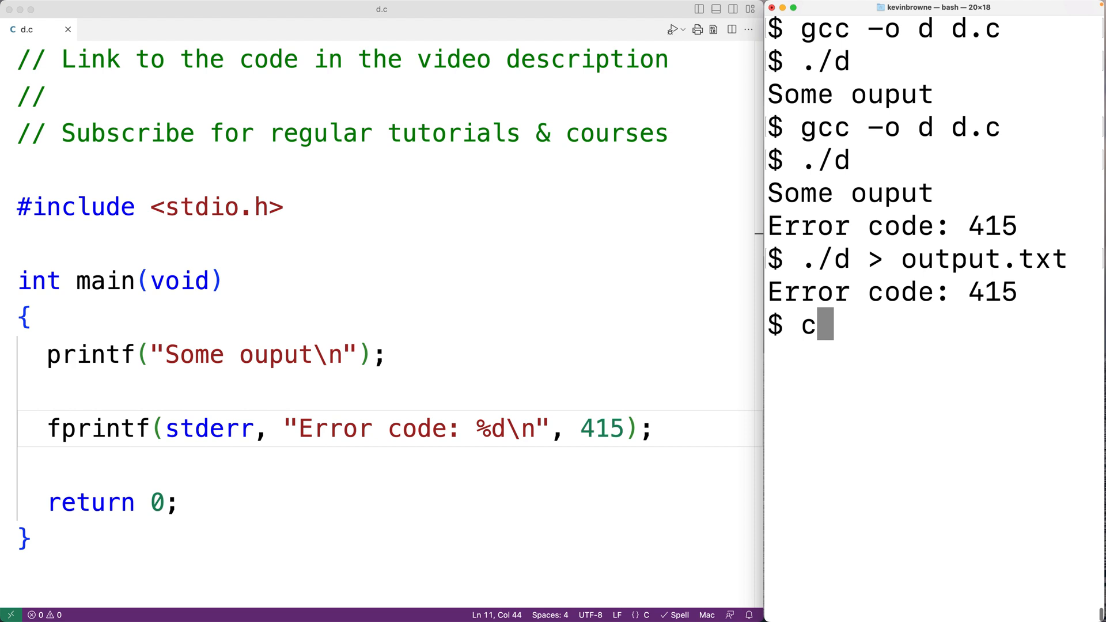
text(at output.txt)
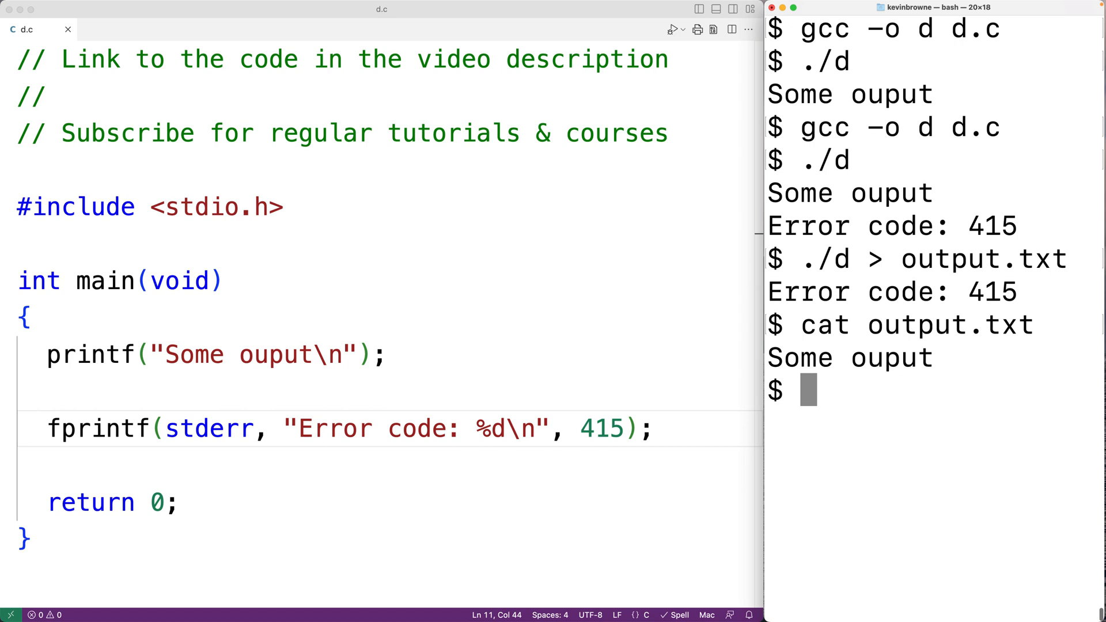
- Run ./d 2> errors.txt to redirect errors into errors.txt
text(./d)
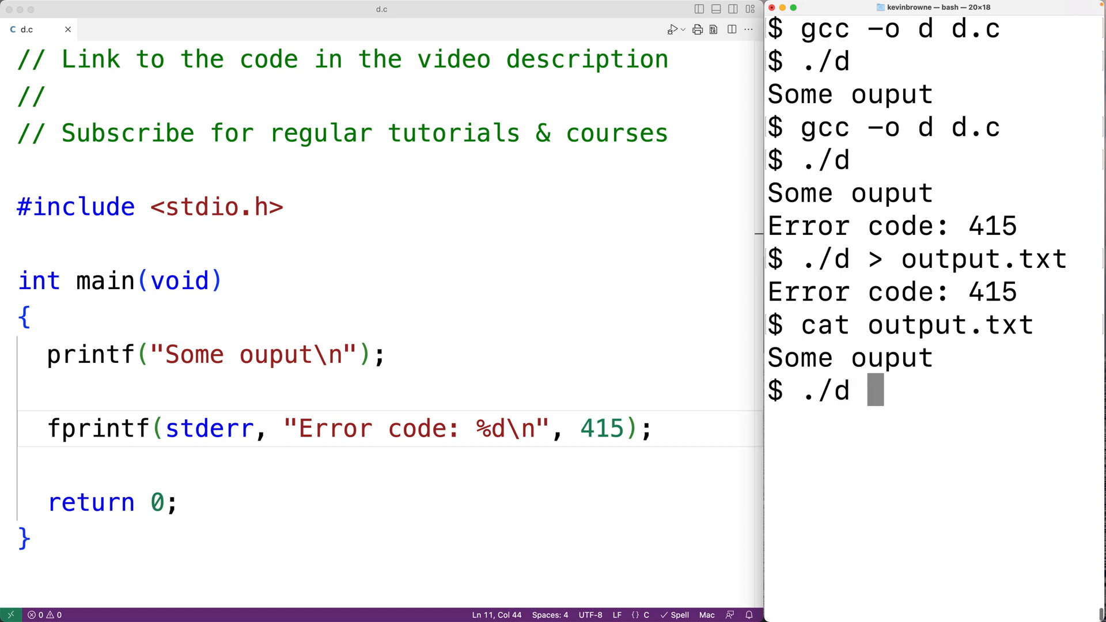
text(2> er)
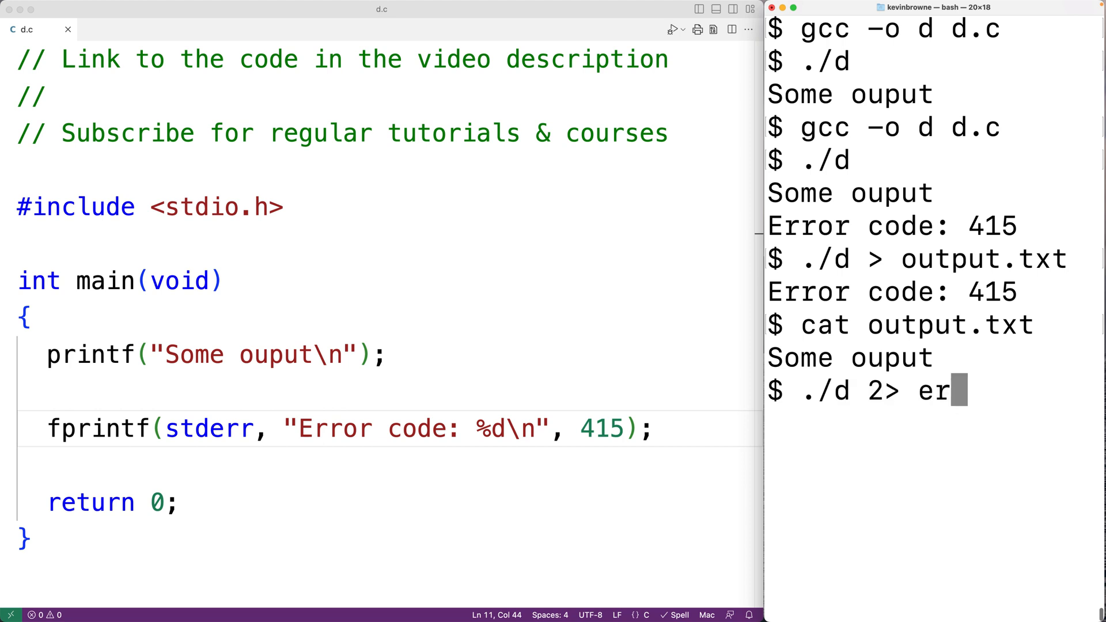
text(rors.txt)
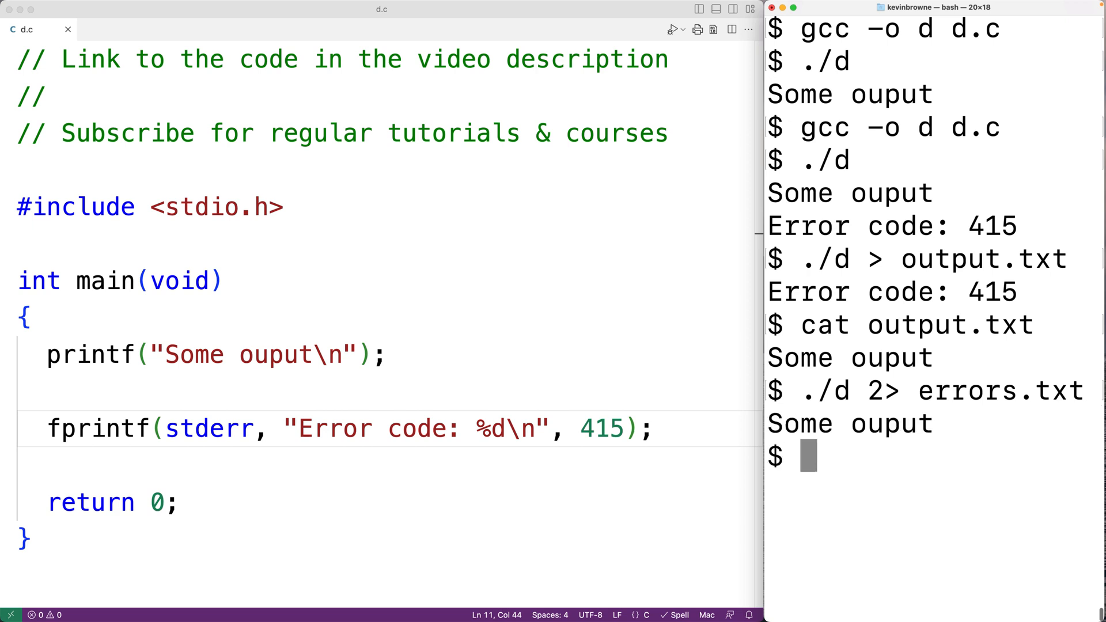
- Display errors.txt with cat errors.txt
text(cat e)
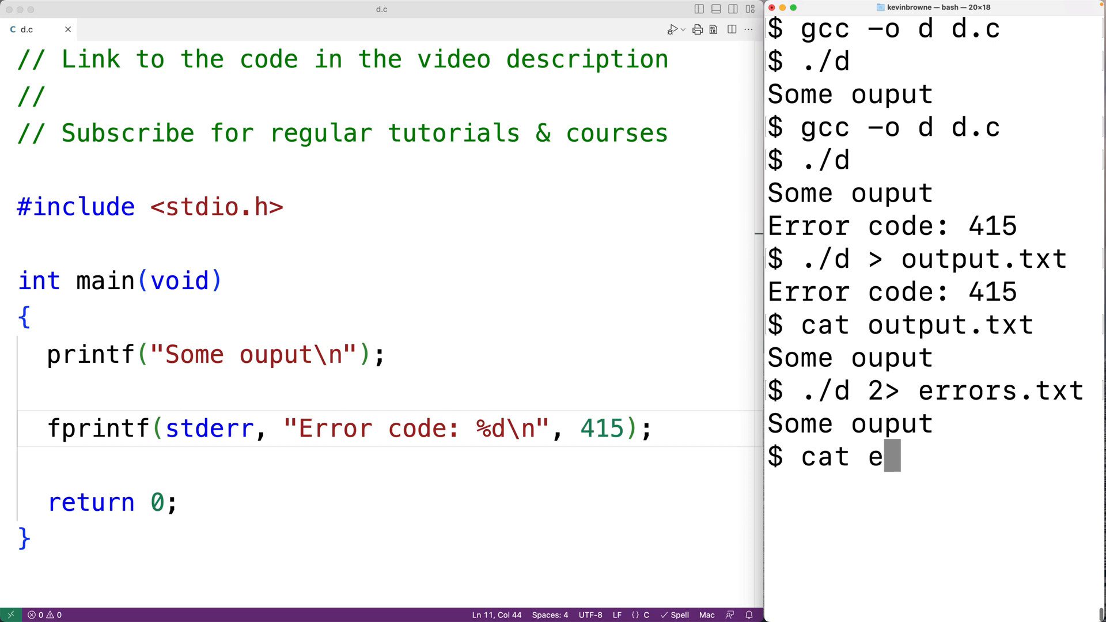
text(rrors.txt)
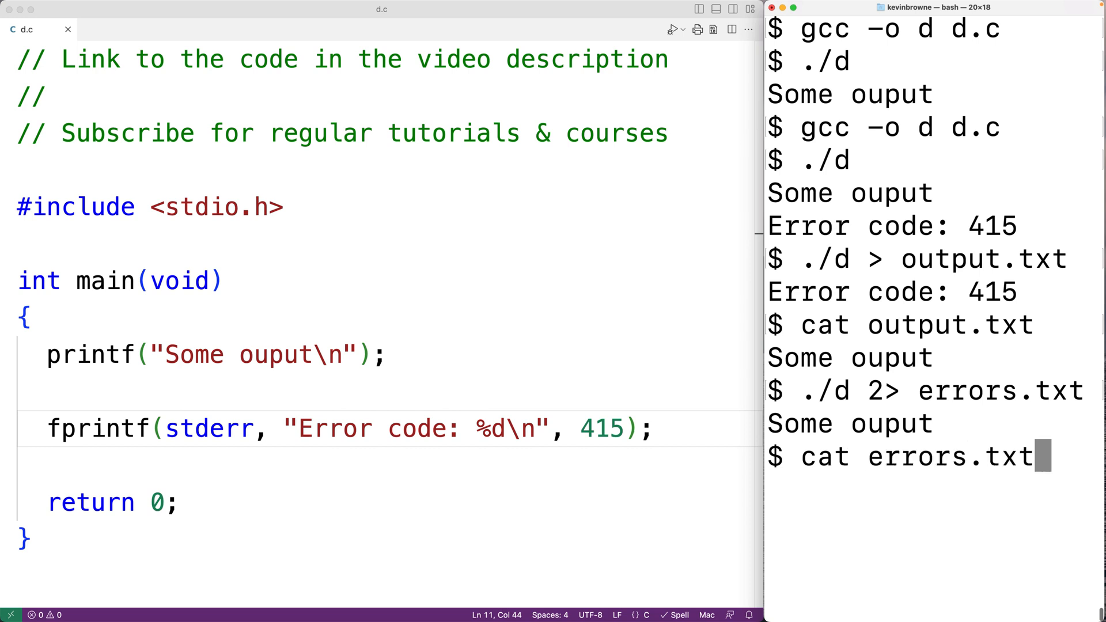
key(Return)
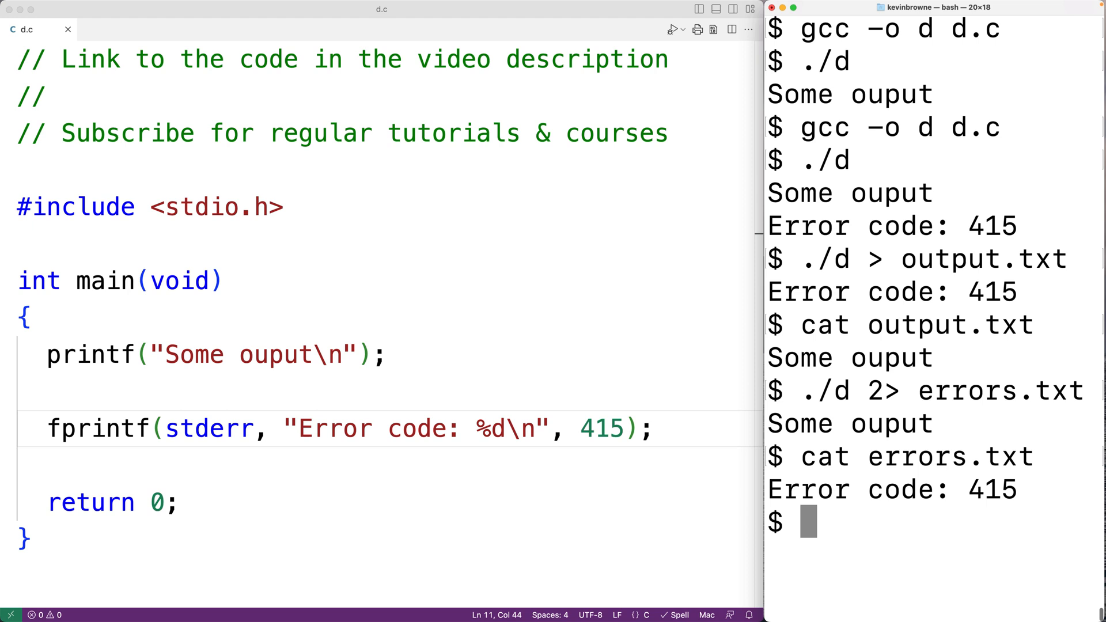
- Run ./d 2> errors2.txt > output2.txt to split both streams into files
text(./d 2)
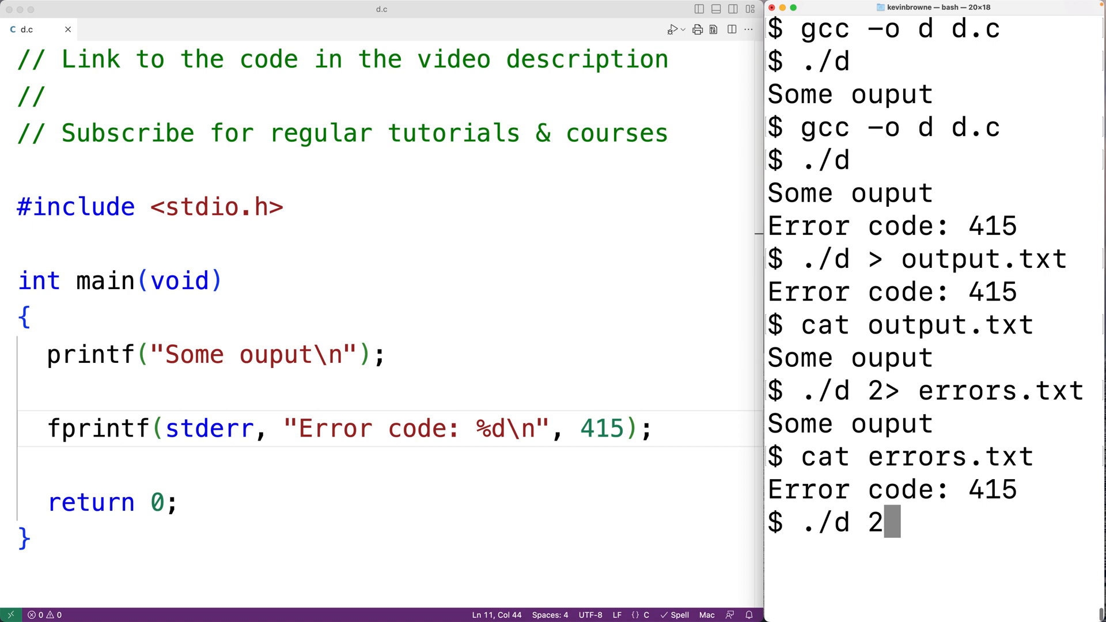
text(> e)
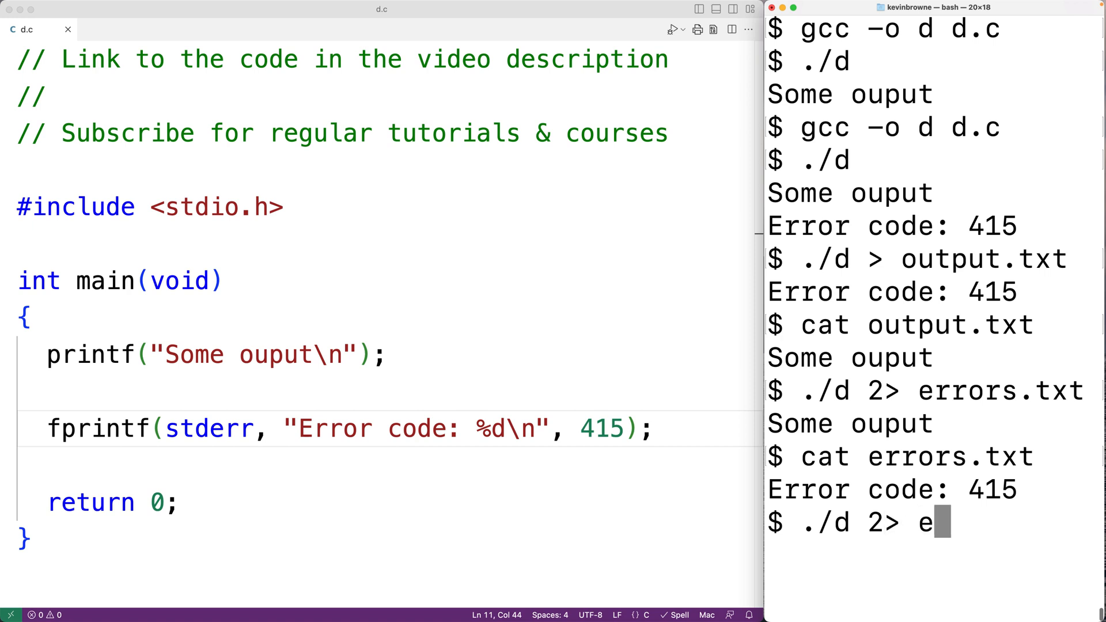
text(rrors2.txt >)
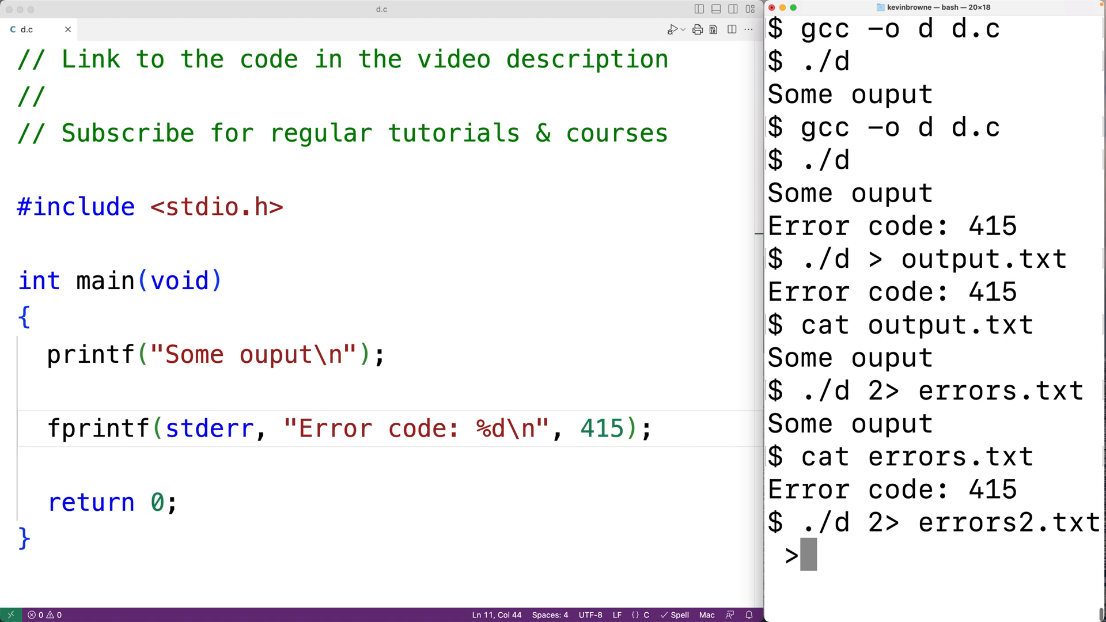
text(output2)
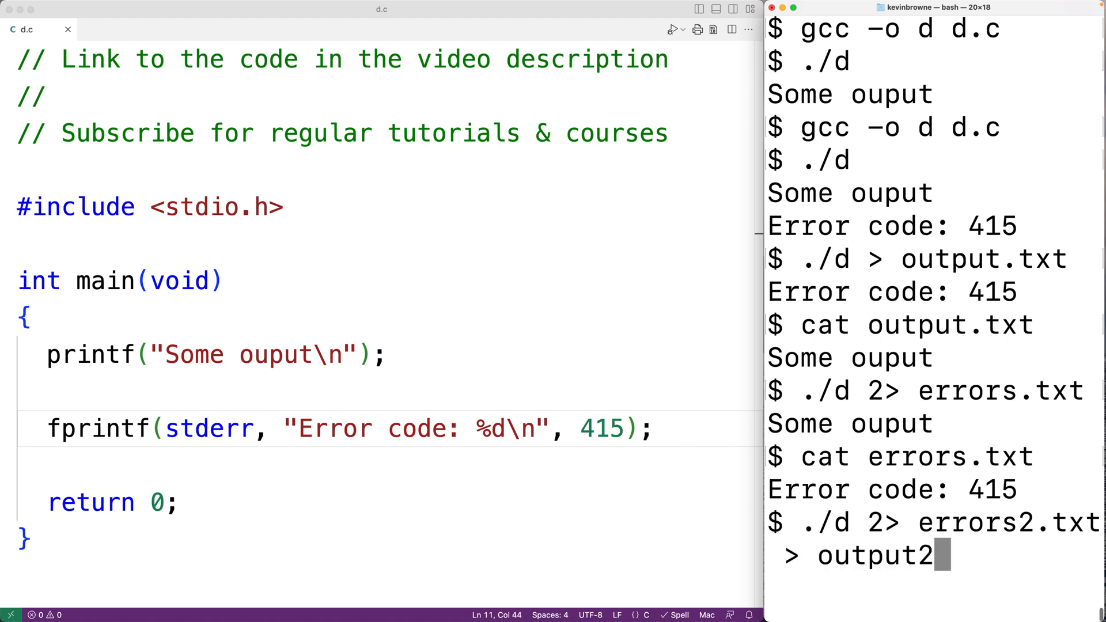
key(Enter)
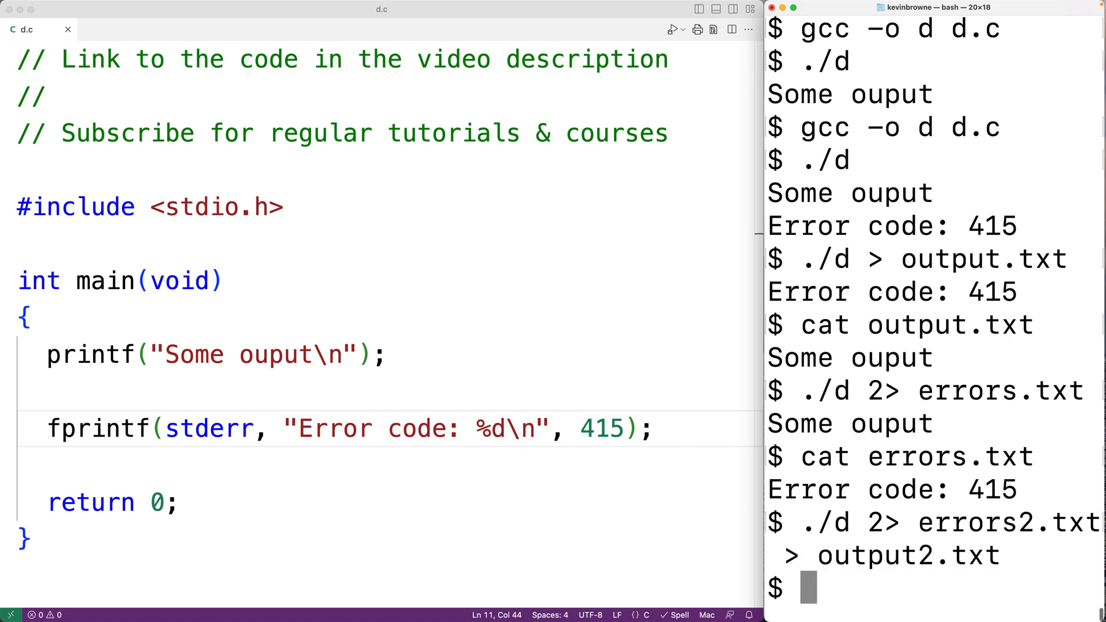
- Check the files with cat errors2.txt and cat output2.txt
text(cat errors2.txt)
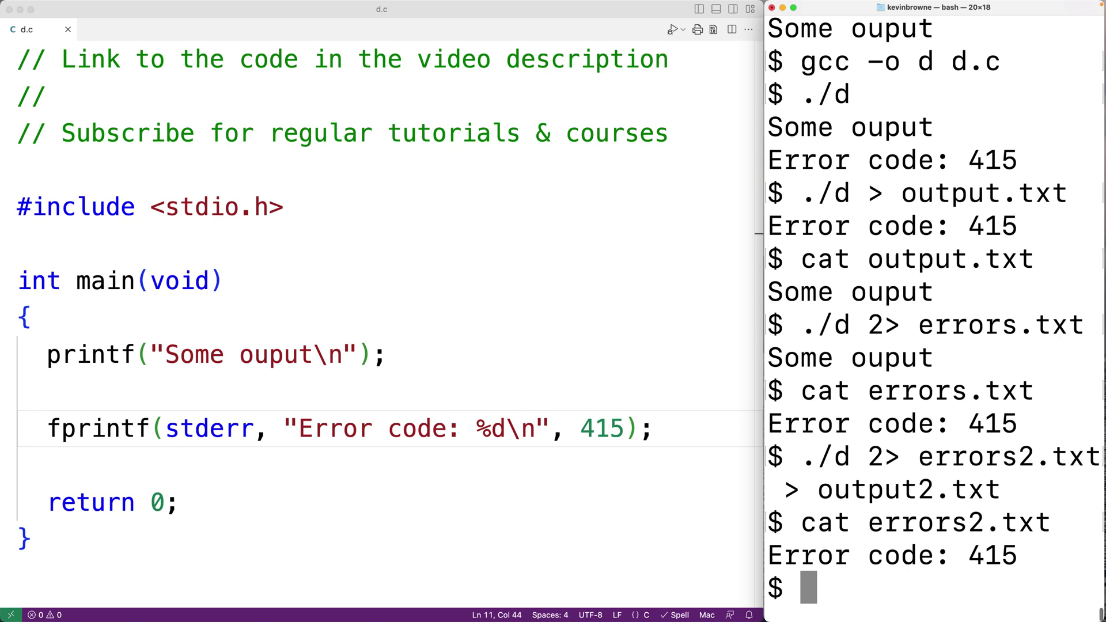
text(cat o)
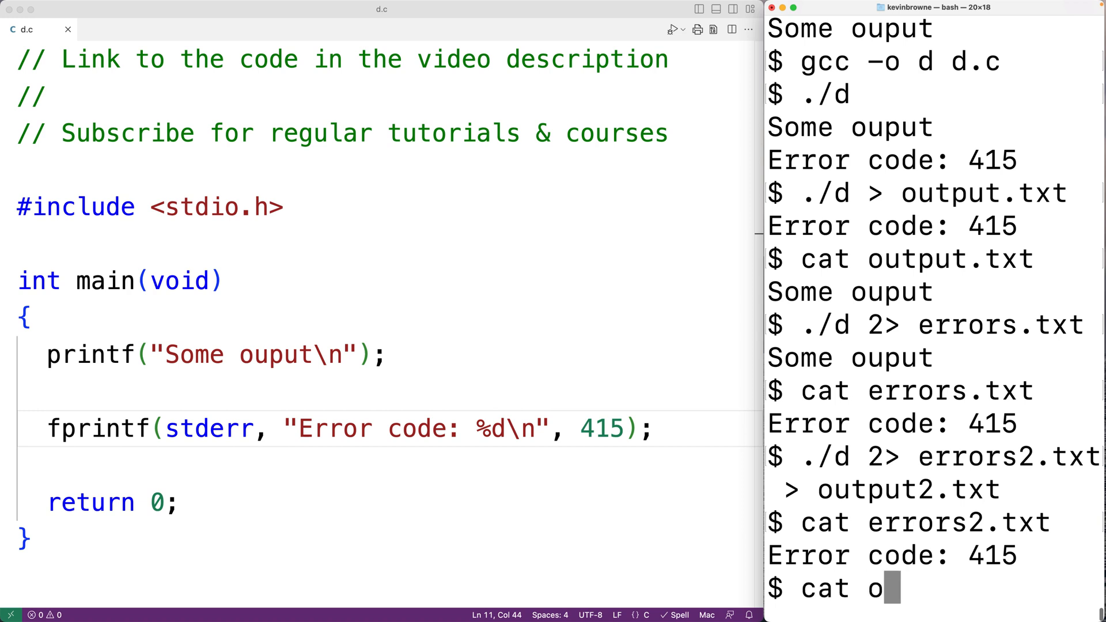
text(utput2.txt)
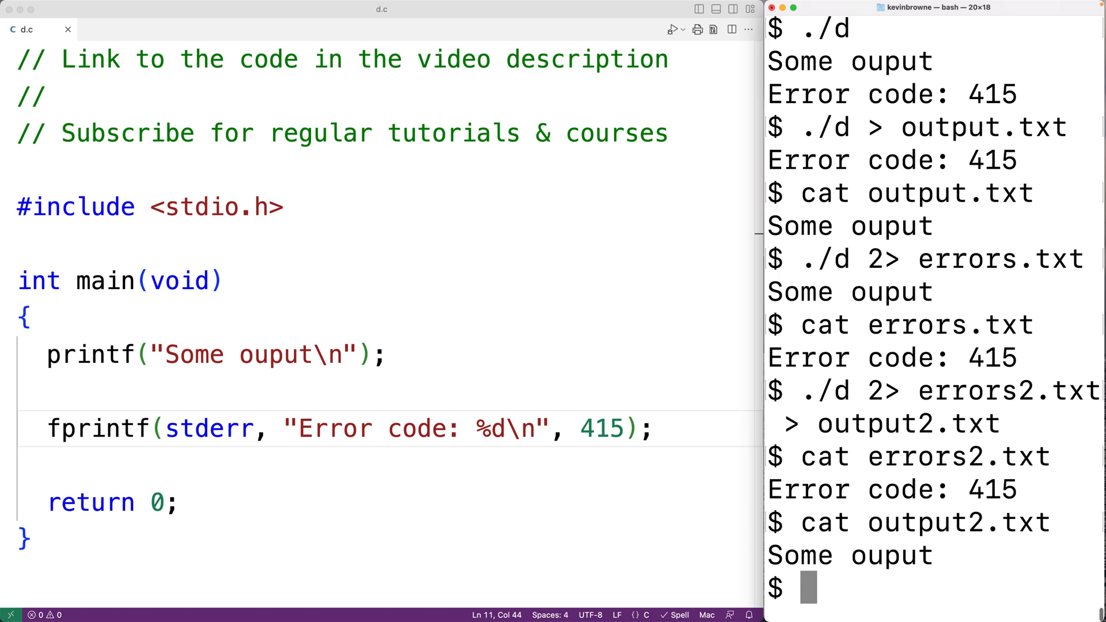
- Type the example pipeline prog1 | prog2 at the prompt without running it
text(pr)
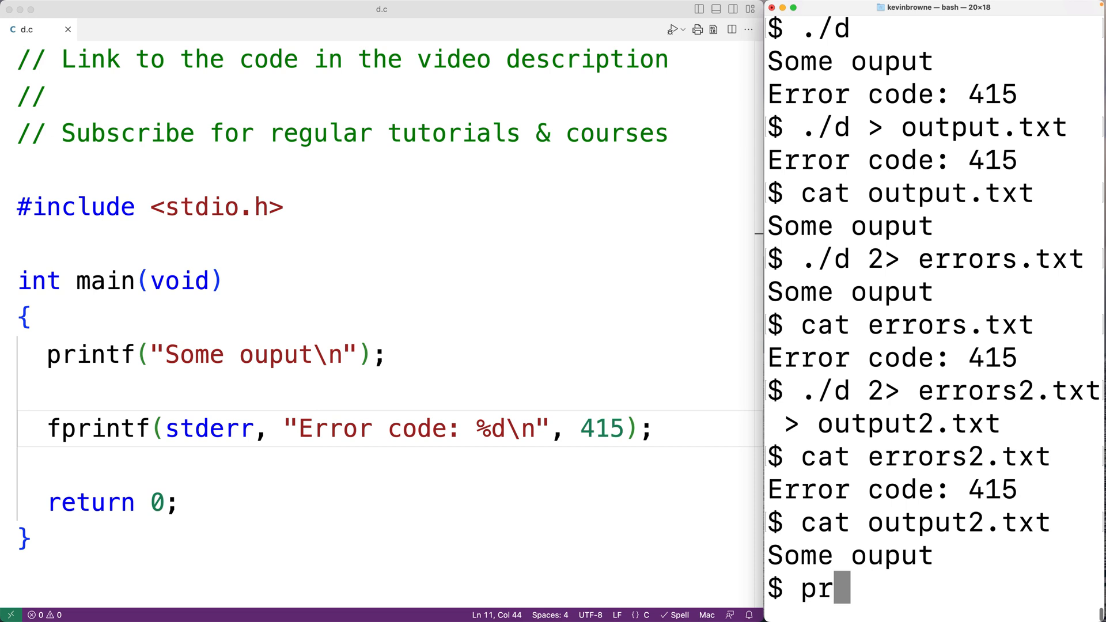
text(og1)
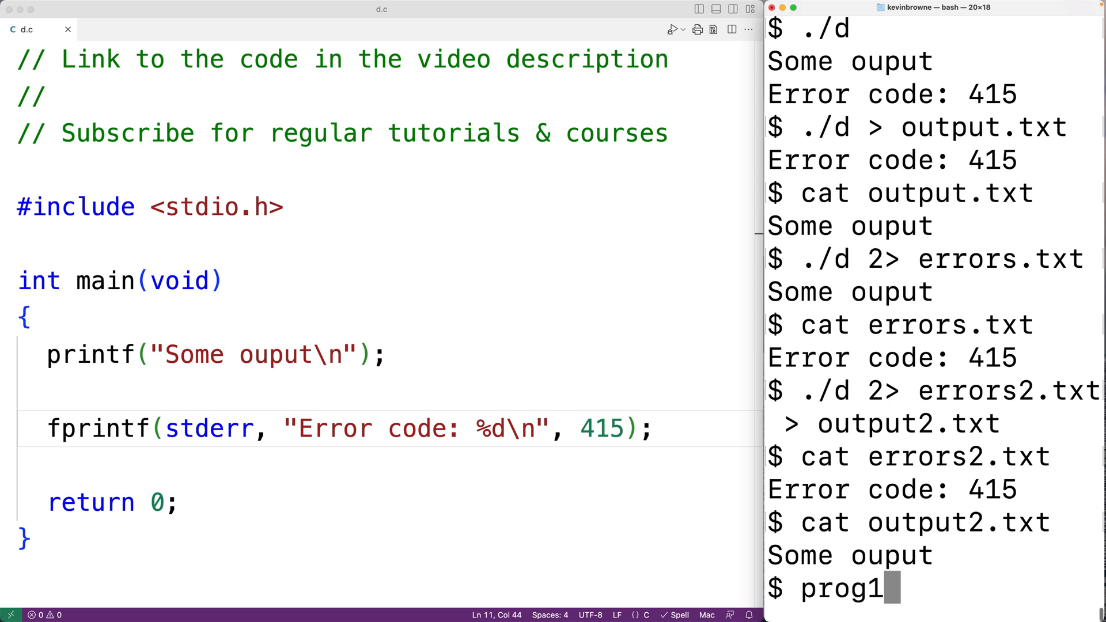
text(|)
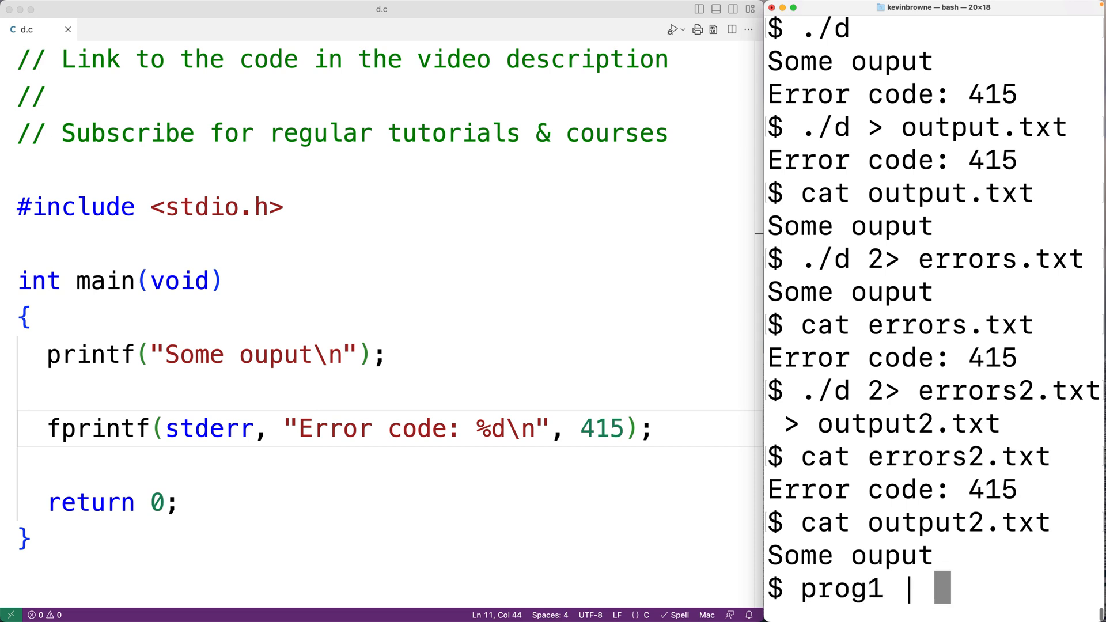
text(prog2)
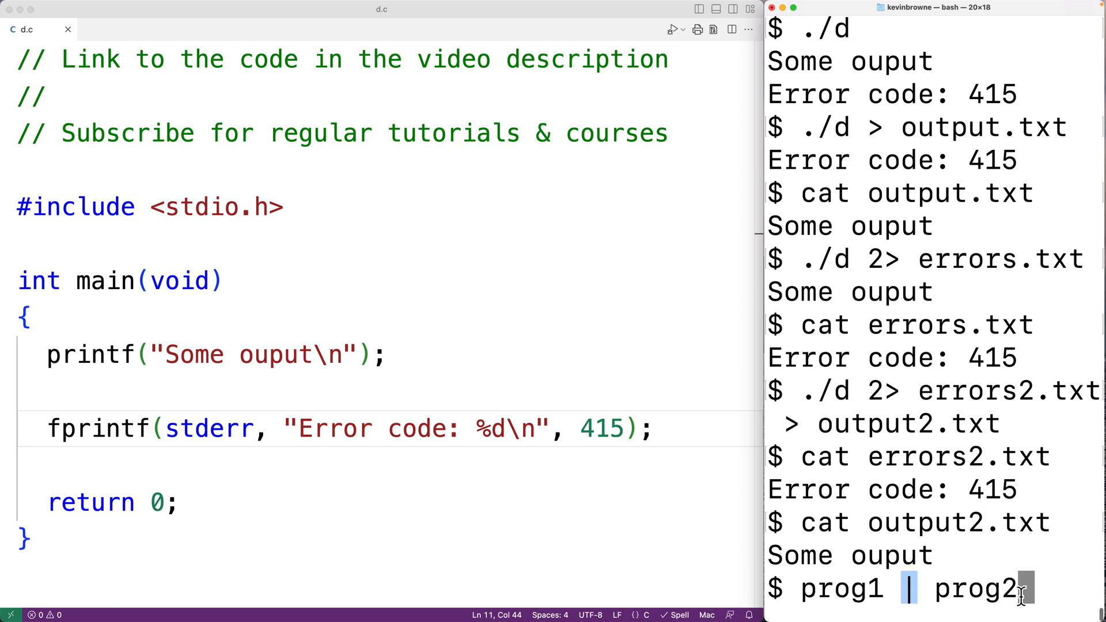
mouse_move(1034, 597)
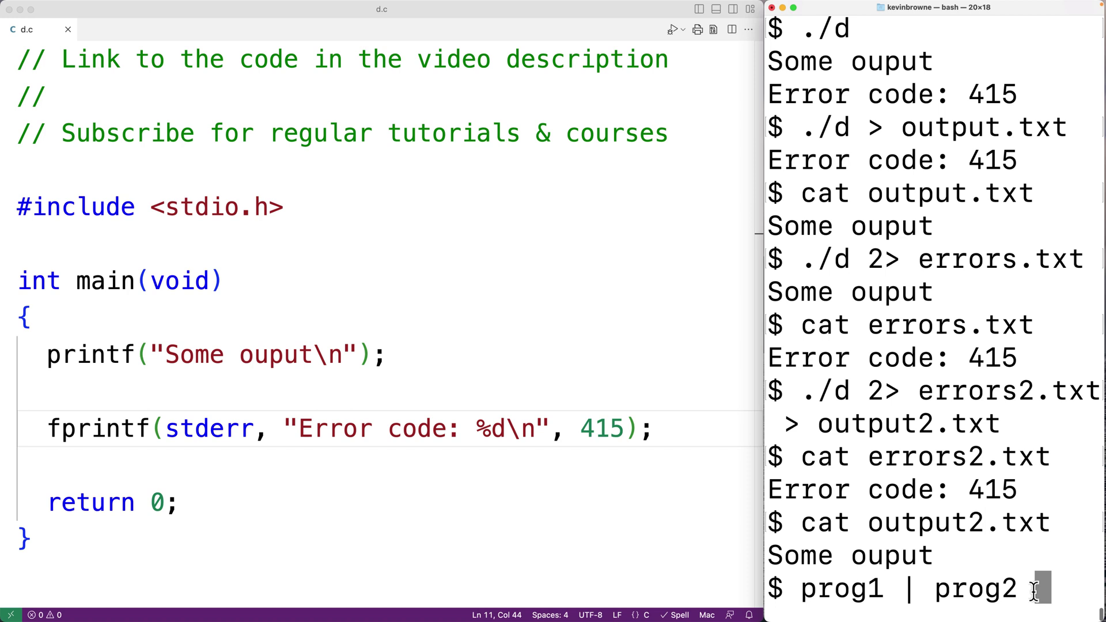